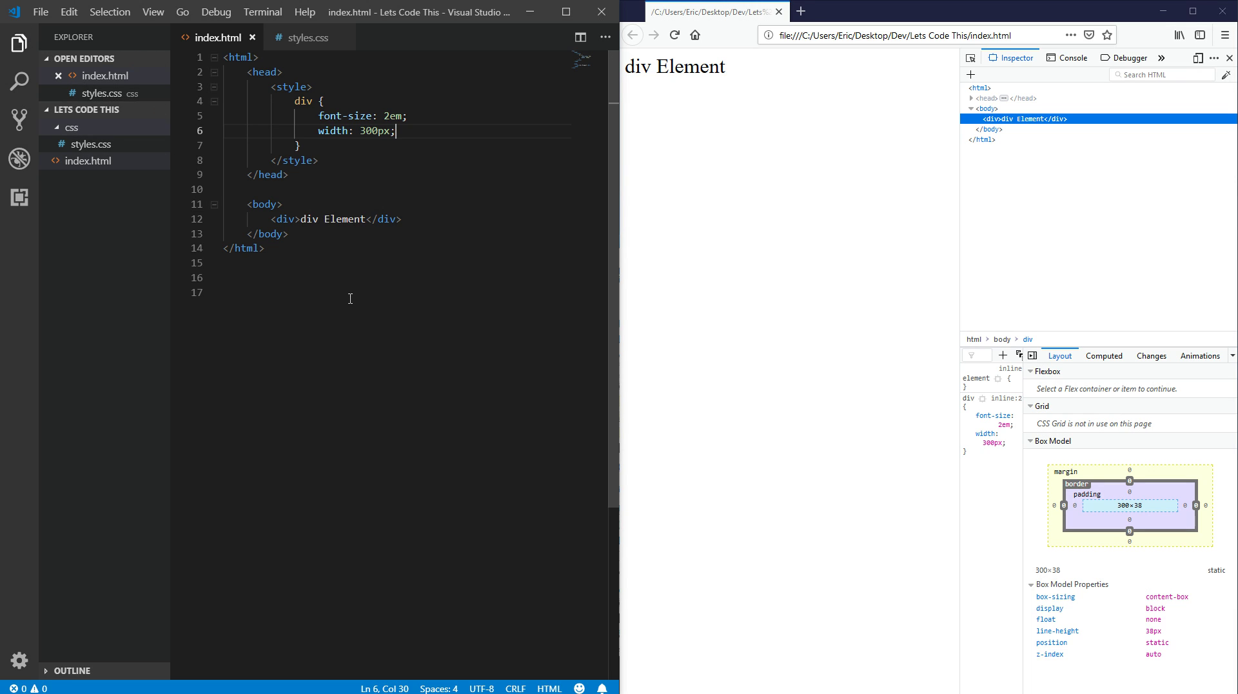
mouse_move(465, 320)
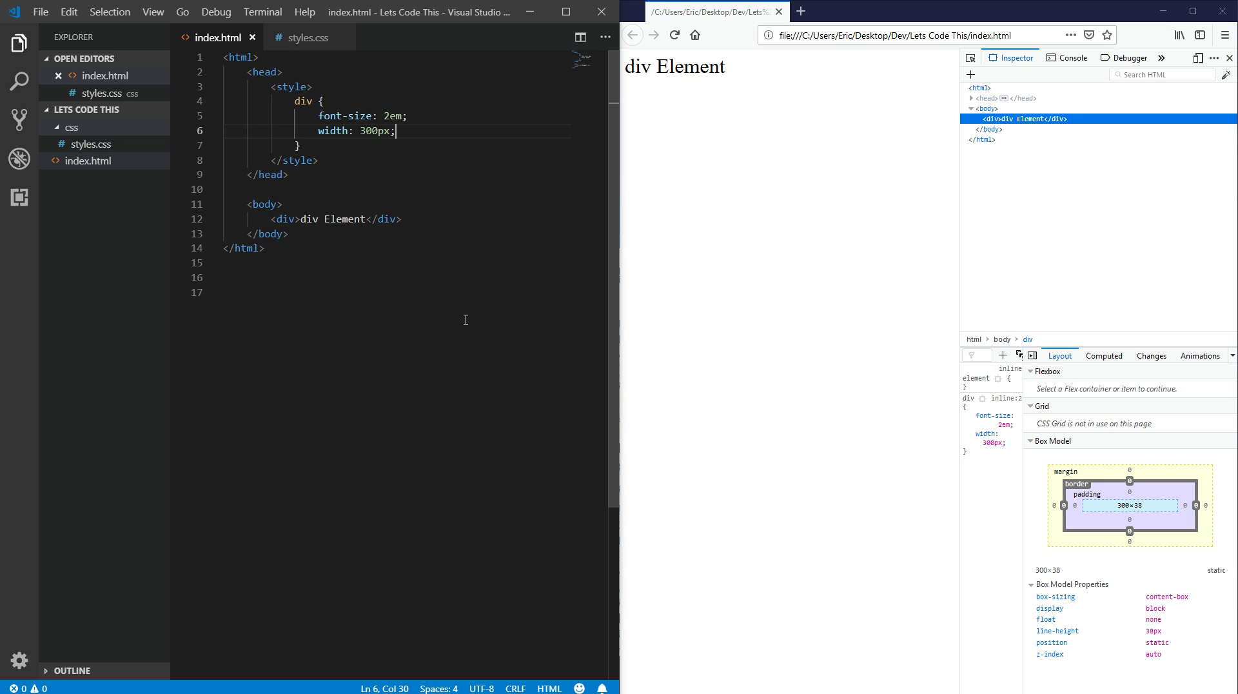
mouse_move(521, 185)
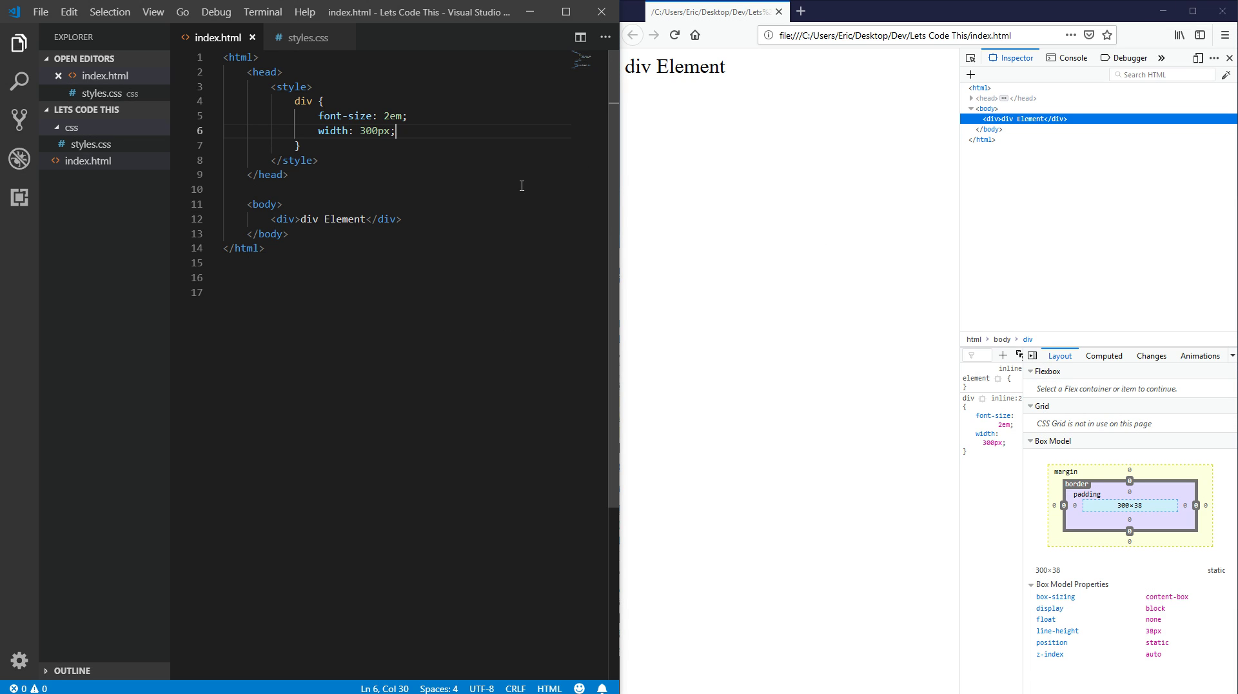
mouse_move(433, 172)
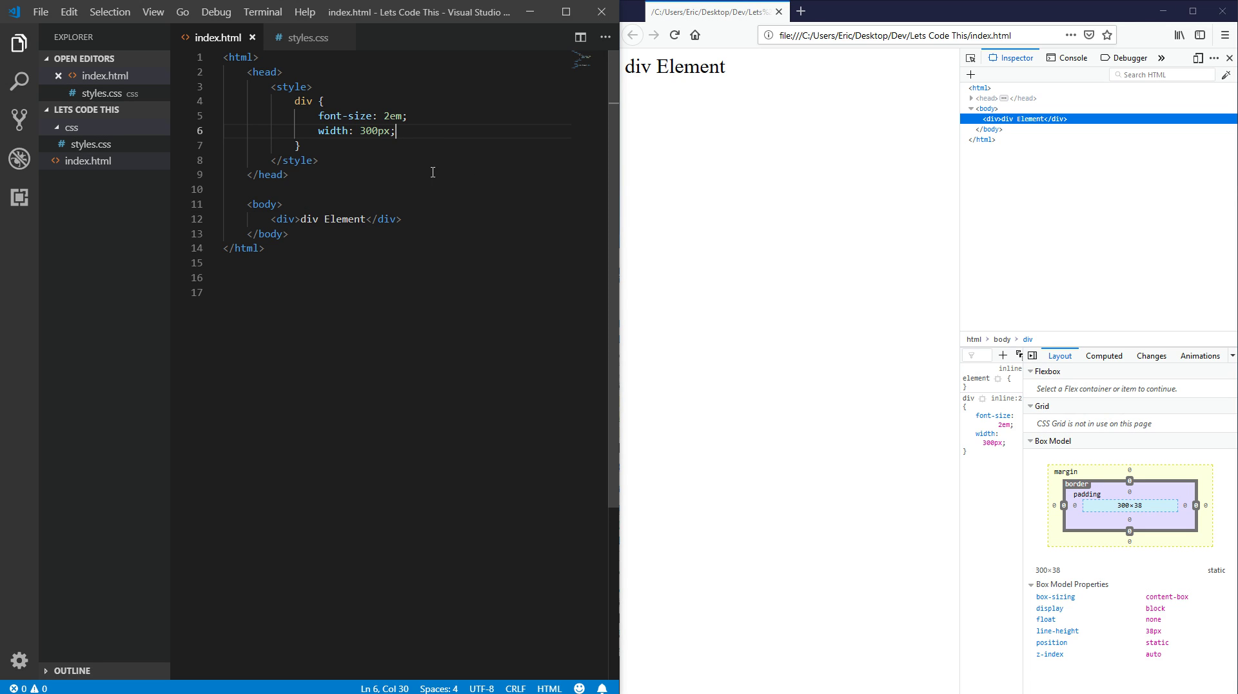
mouse_move(428, 191)
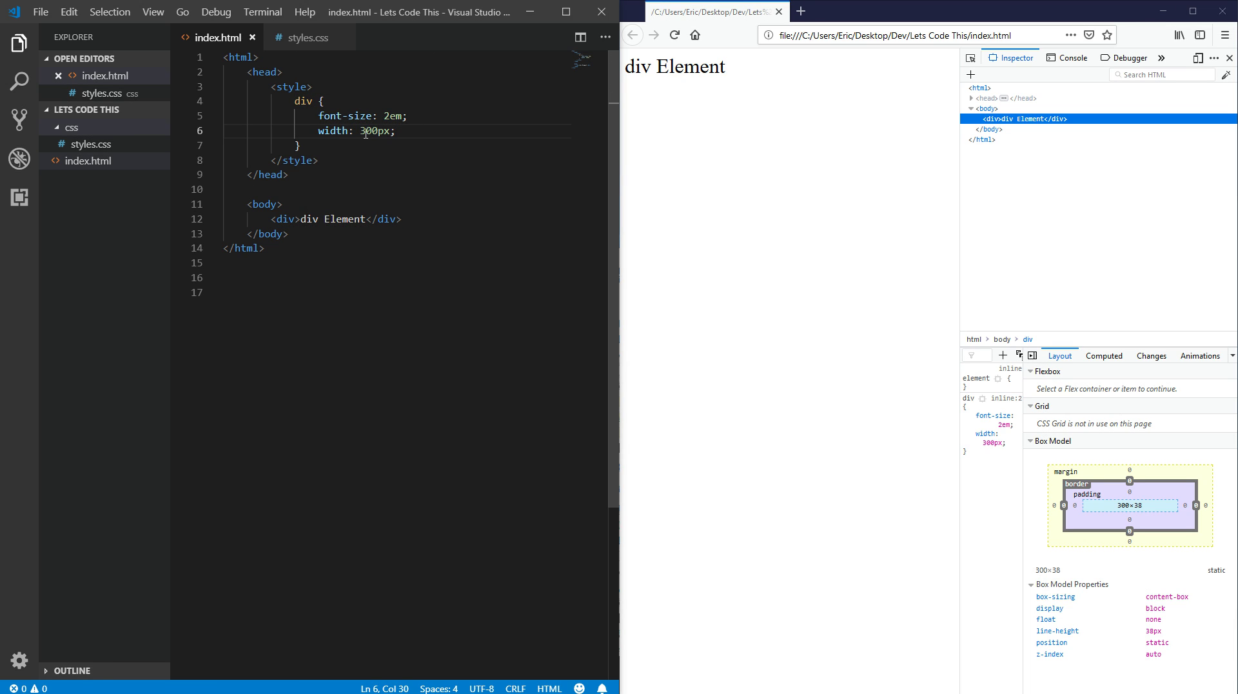
Add padding: 10px to the div rule so the box model grows to 320×58
key("Enter")
type("padding: 10px;")
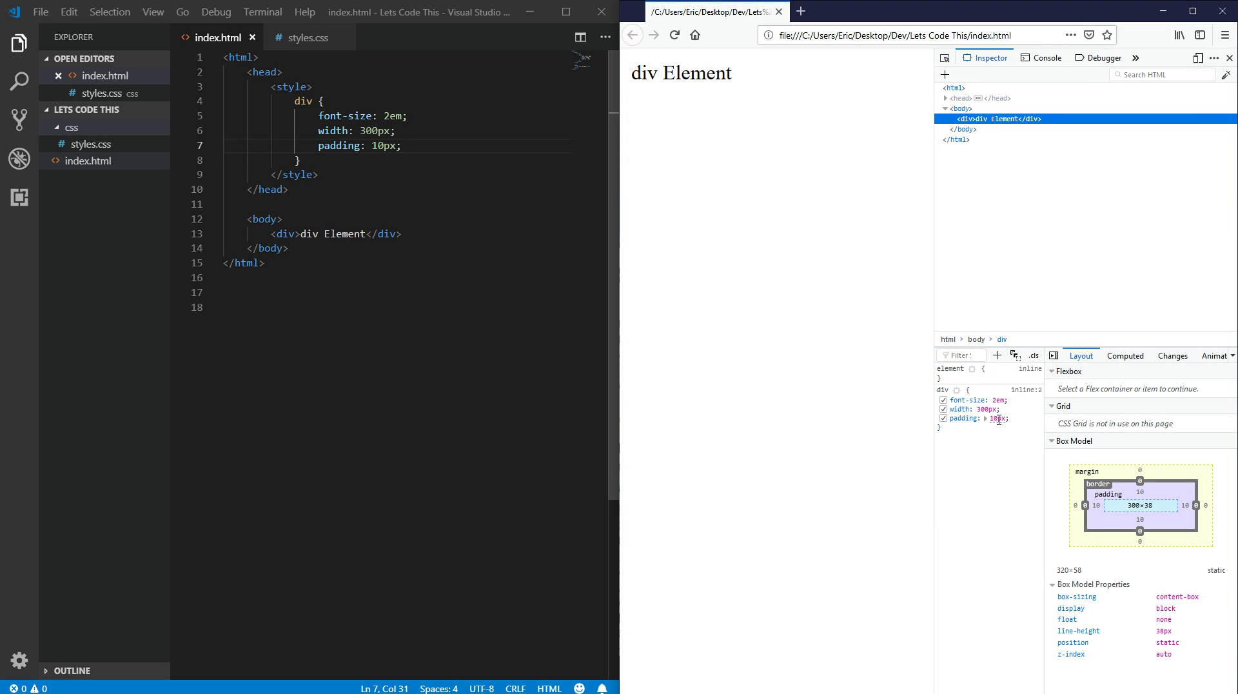
mouse_move(961, 126)
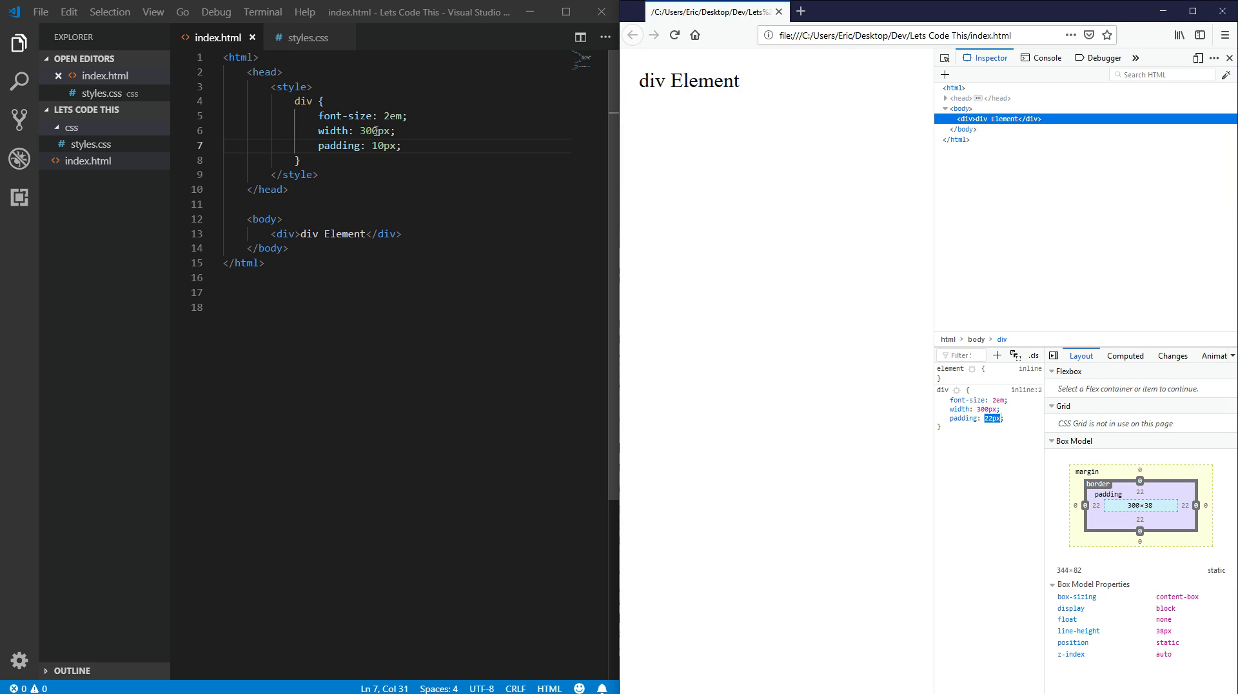
mouse_move(349, 158)
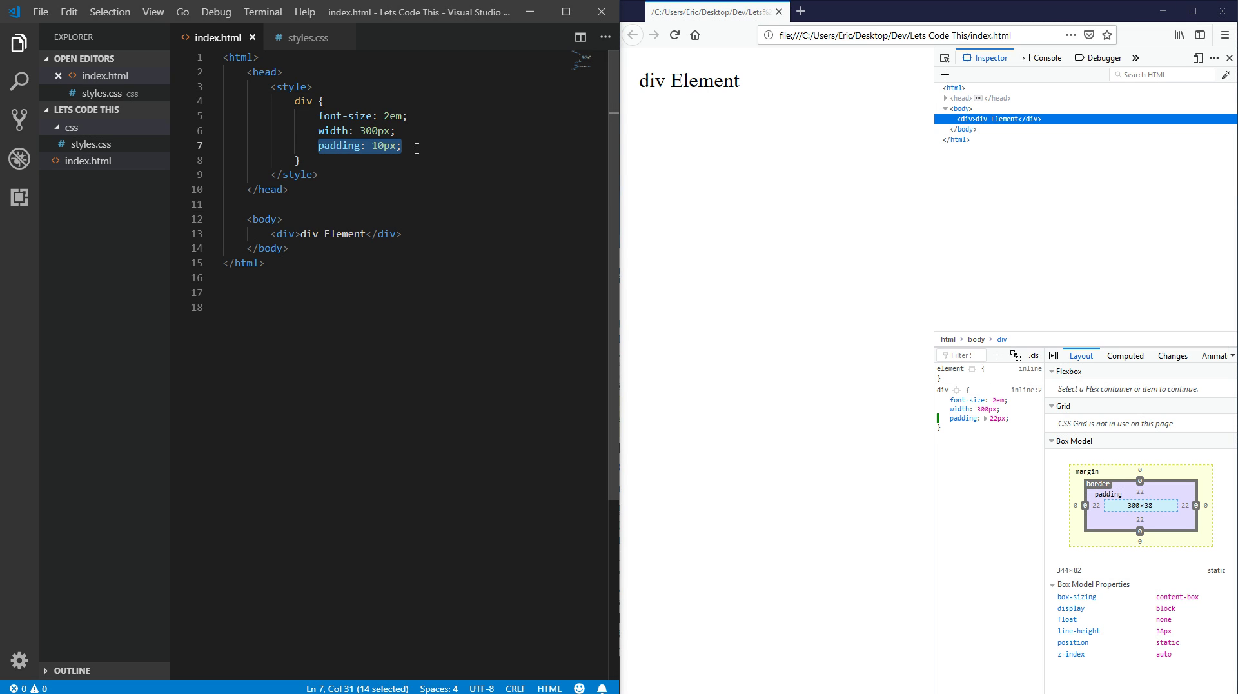
mouse_move(966, 120)
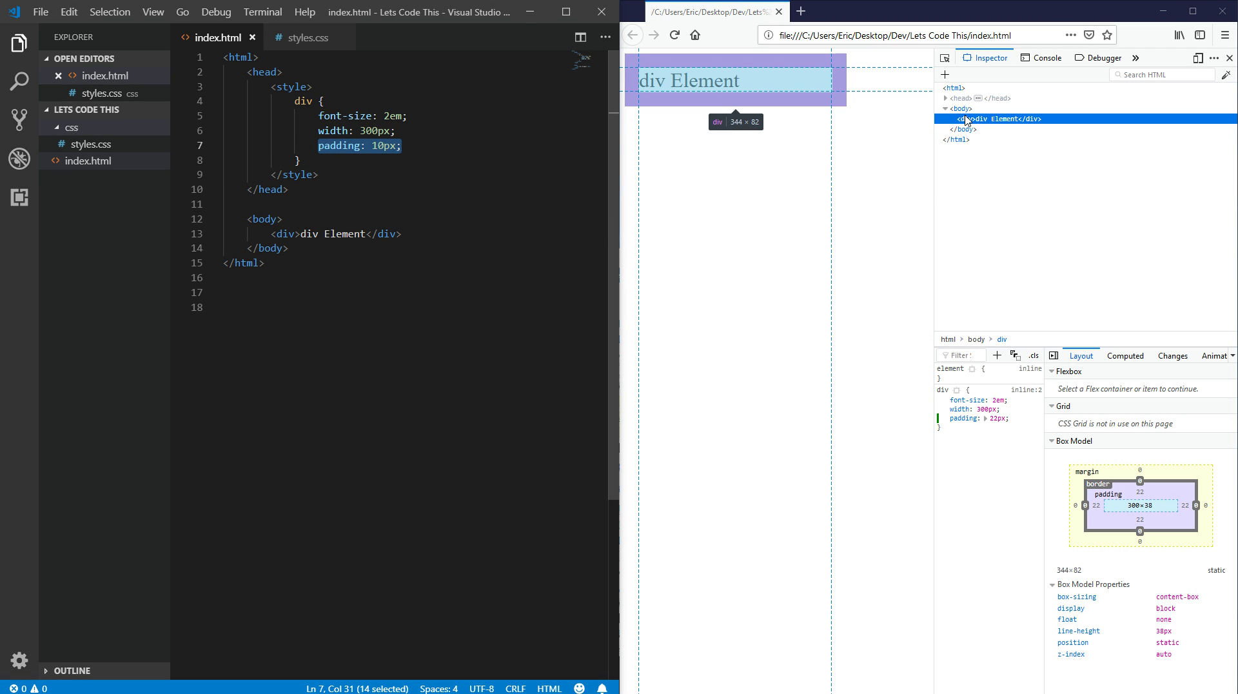
mouse_move(773, 189)
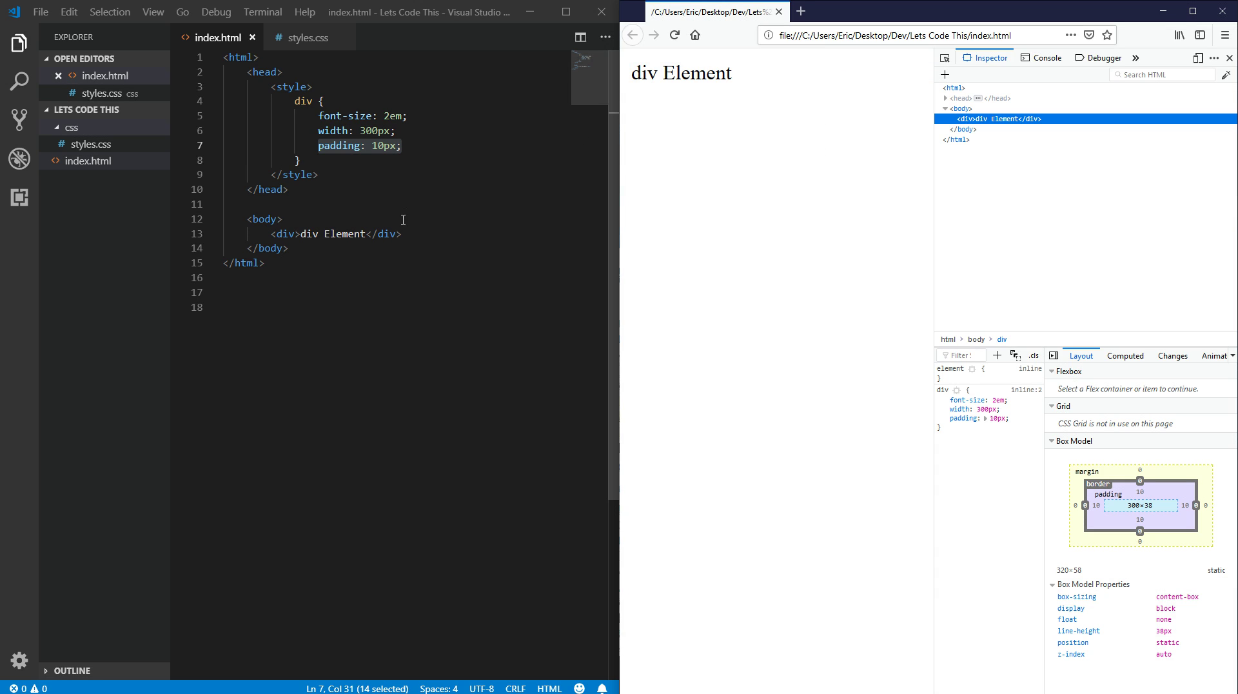
Add box-sizing: border-box to the div rule so it stays 300px wide
type("box-sizing: border-box;")
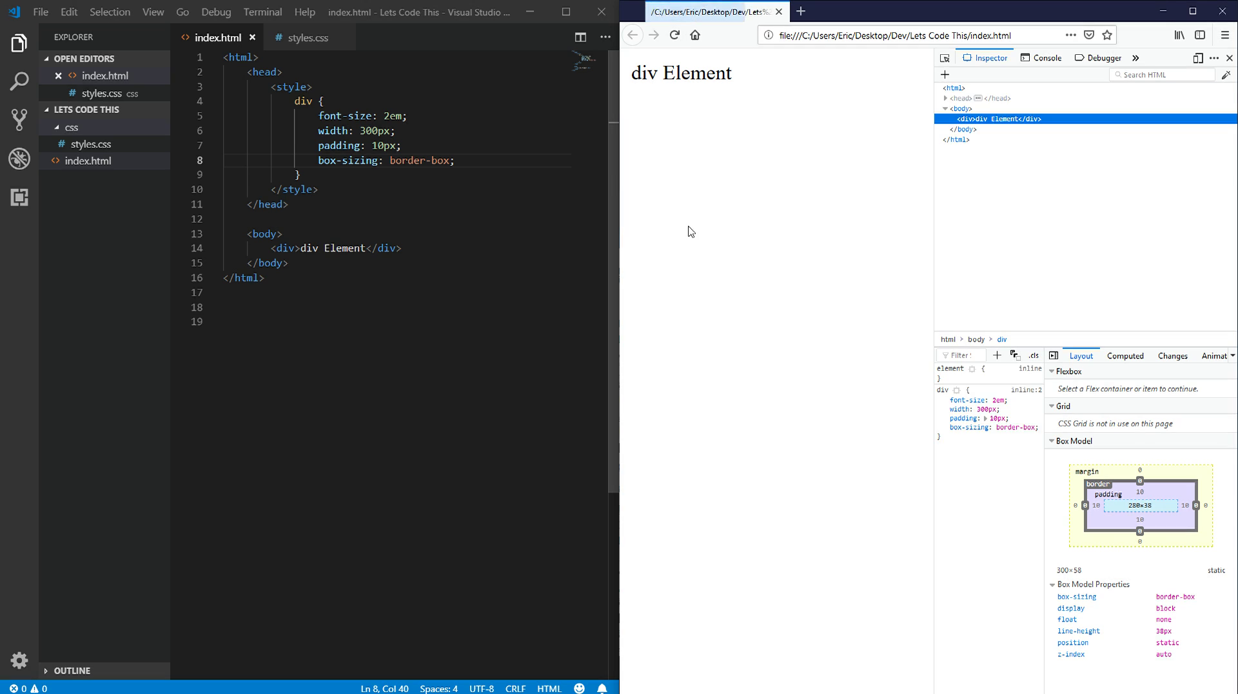
mouse_move(966, 121)
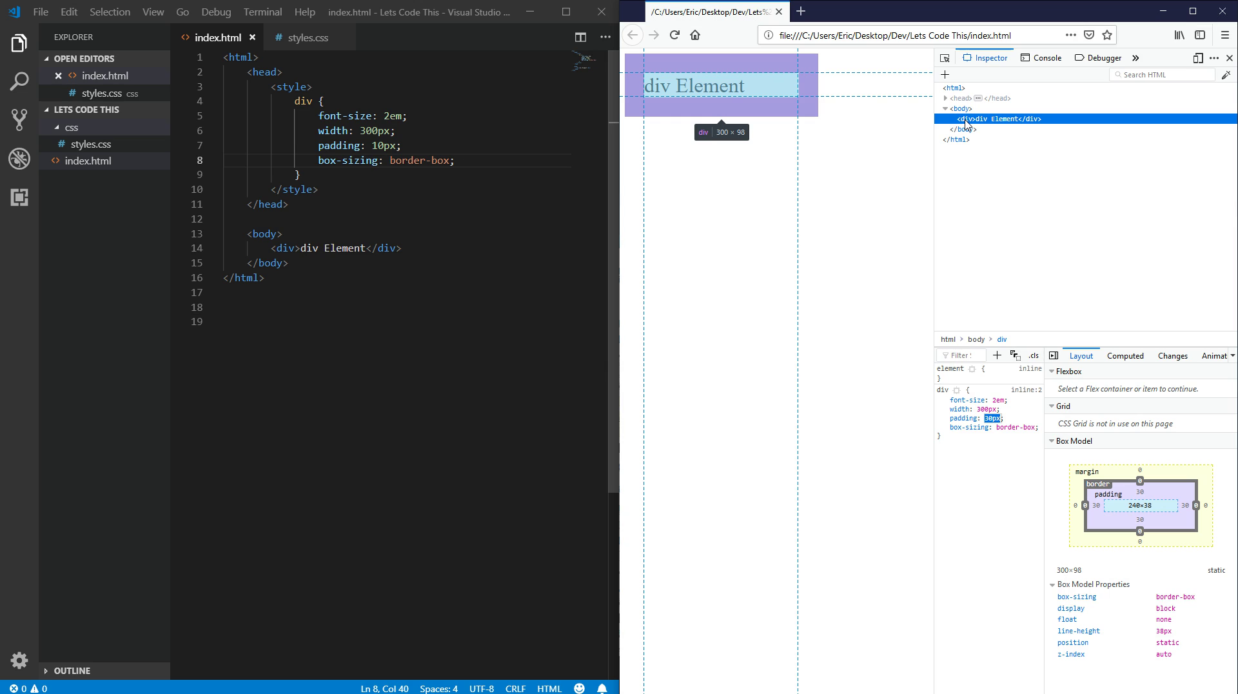
mouse_move(475, 237)
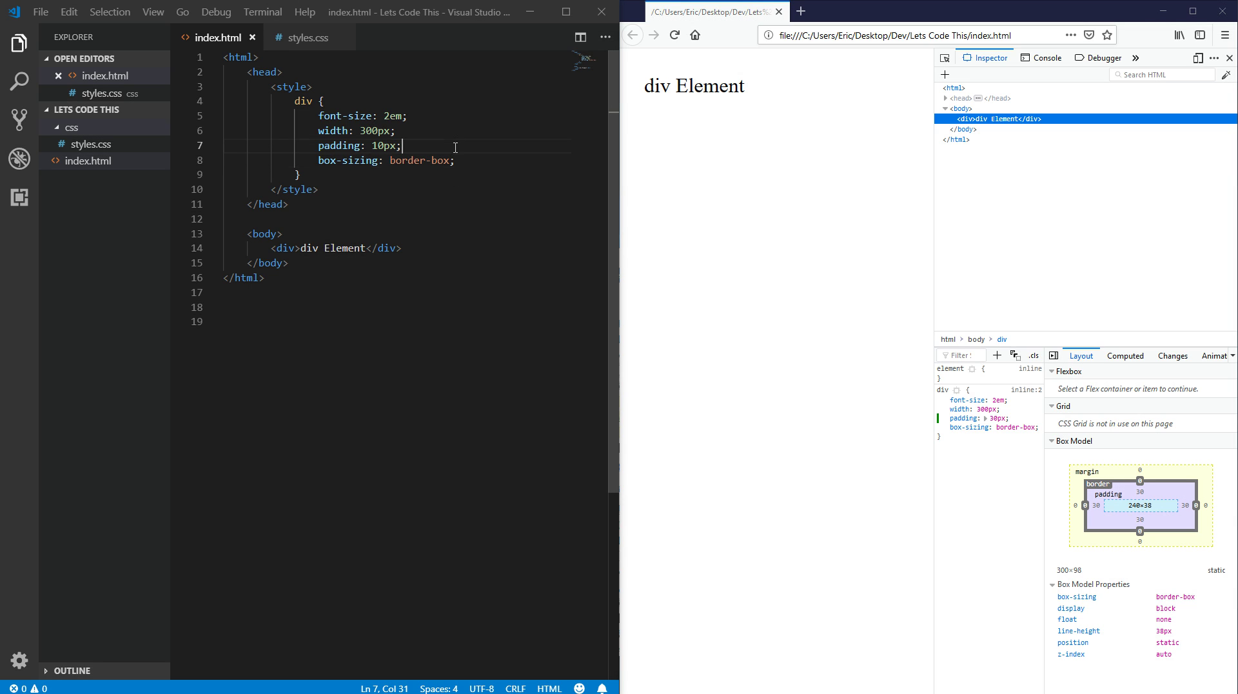
Replace the box-sizing line with border: 5px solid #000, giving a 330×68 div
type("border;")
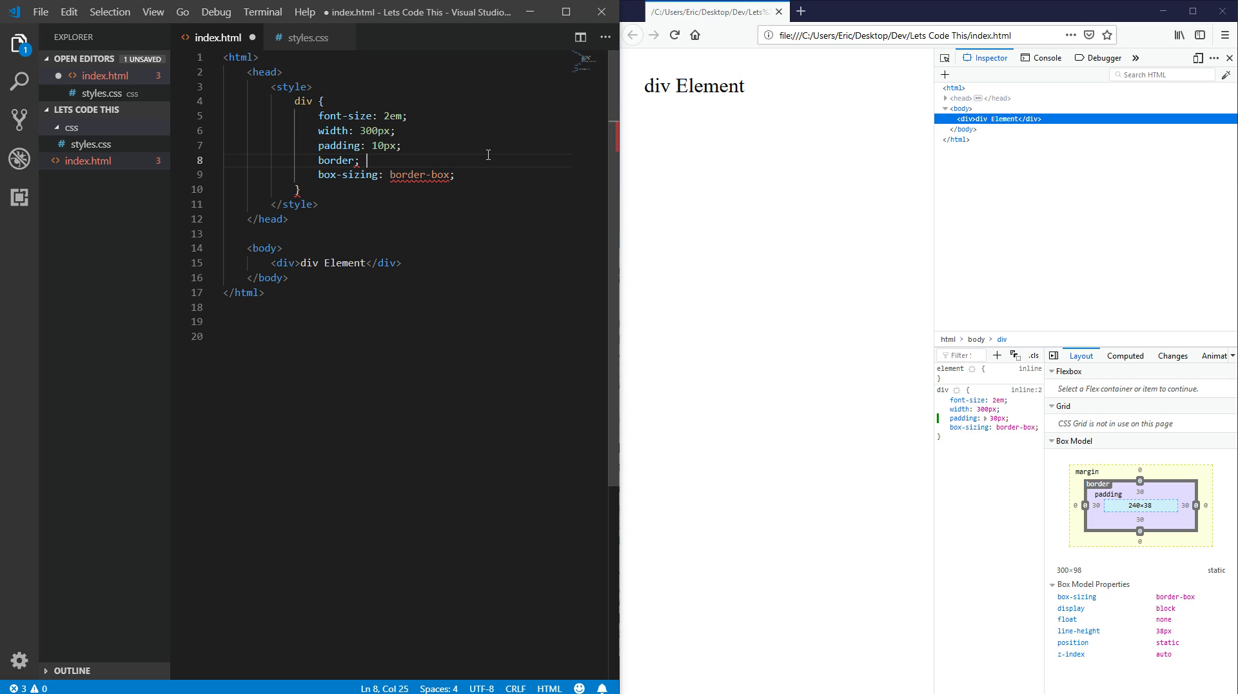
type("5px solid")
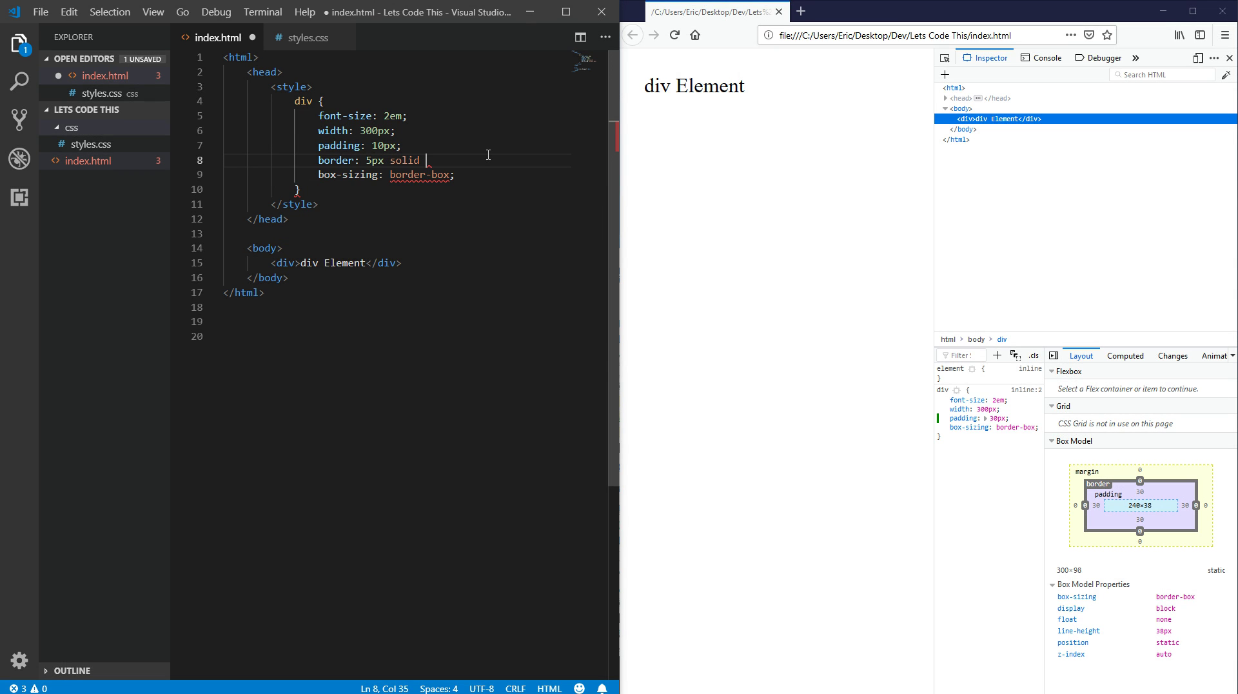
type("#000;")
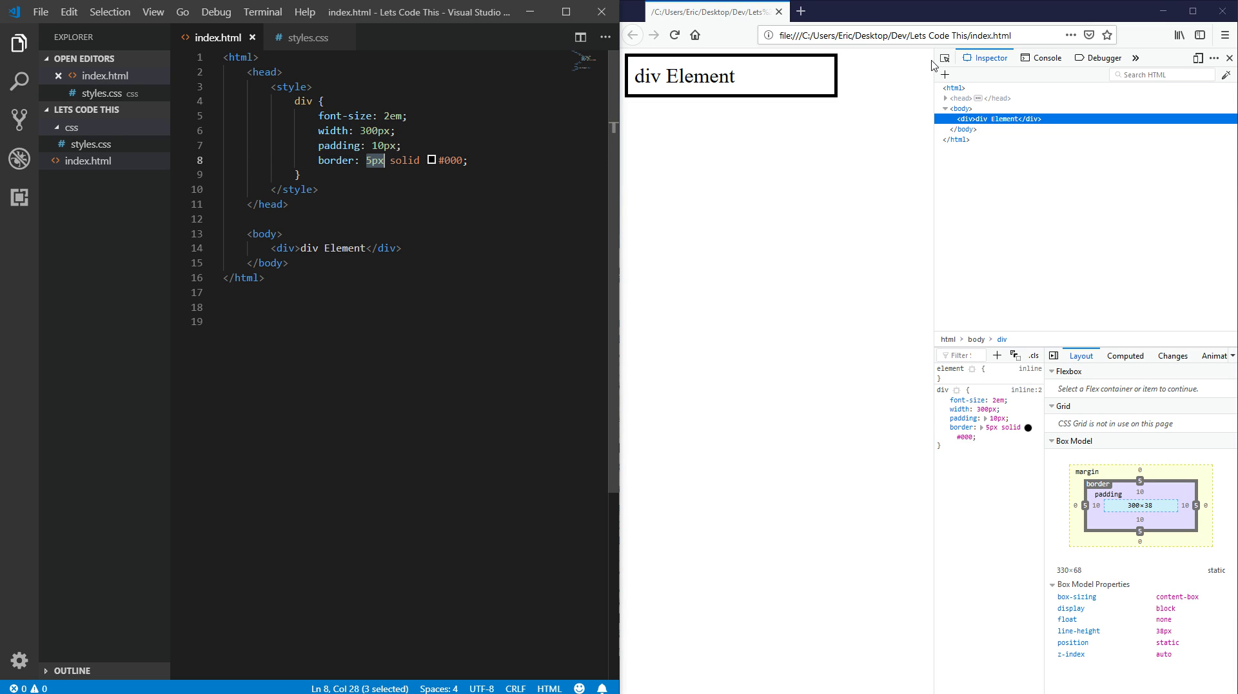
mouse_move(946, 388)
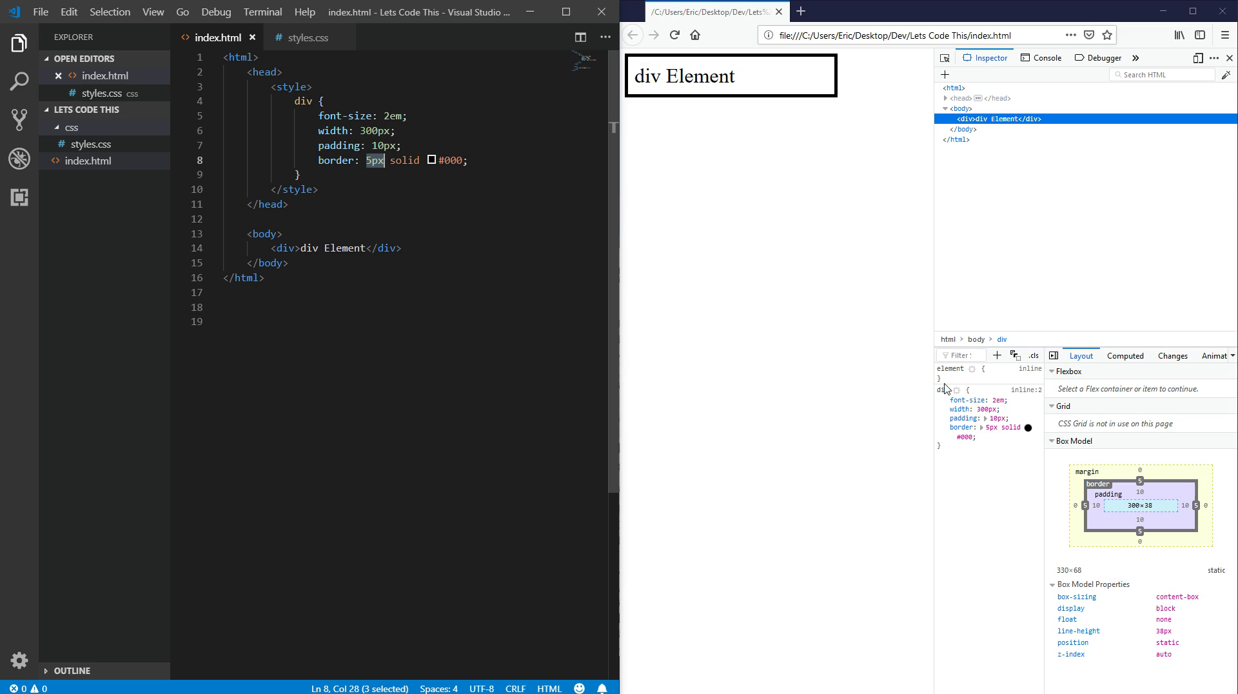
Restore box-sizing: border-box after the border and reload to confirm 300×68
key("Enter")
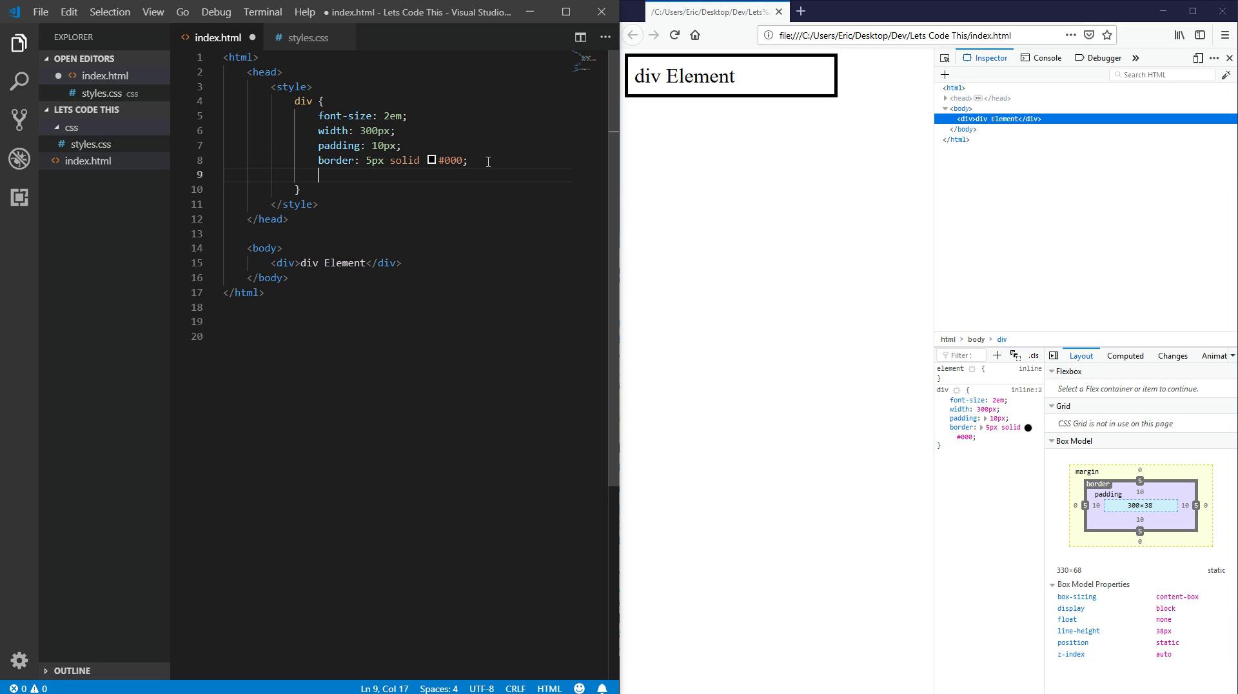
type("box-sizing")
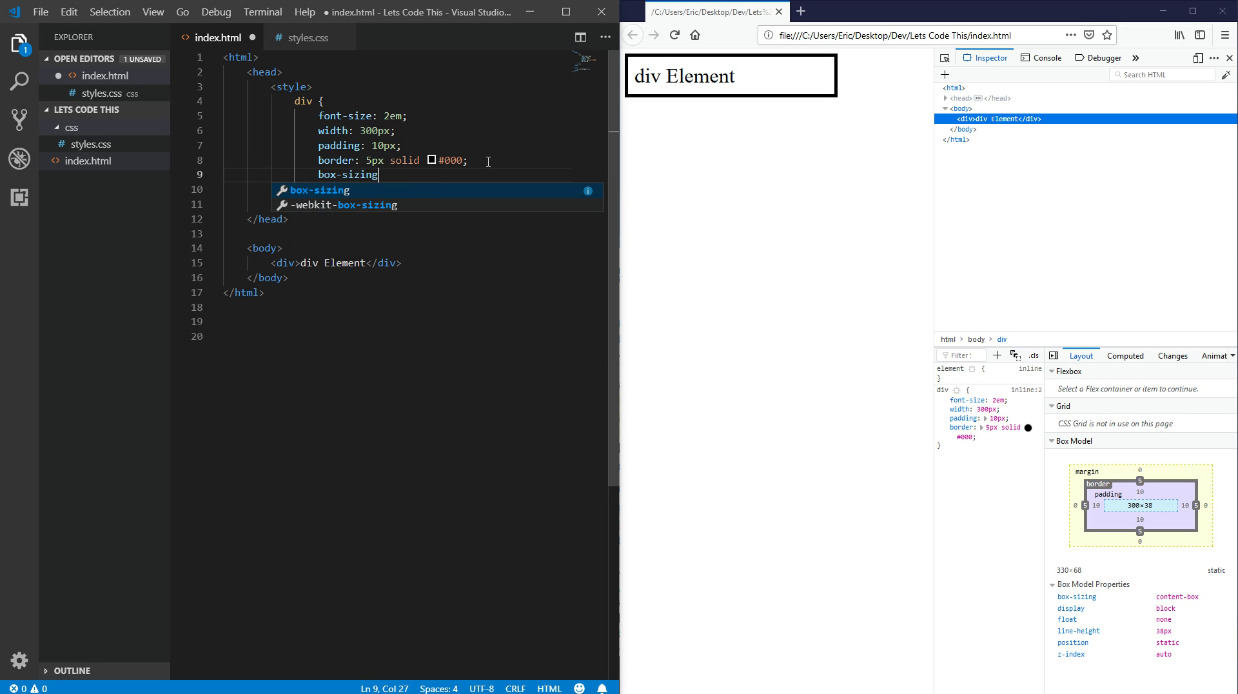
type(": border-box;")
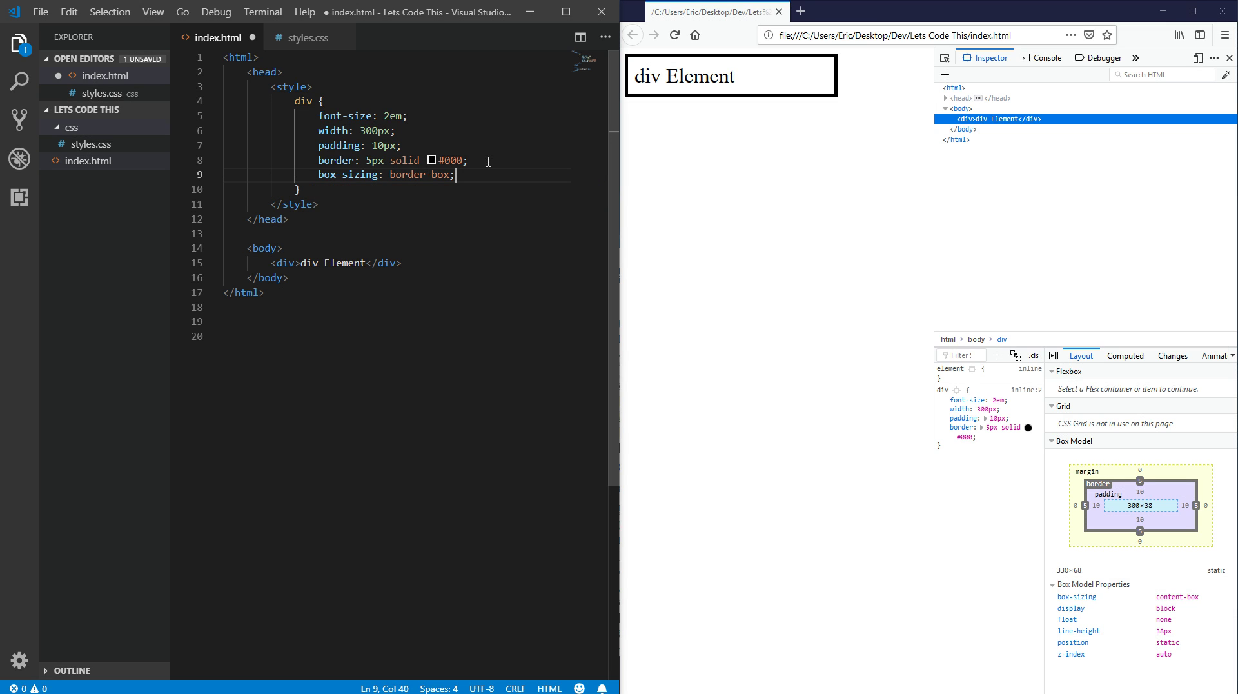
left_click(673, 34)
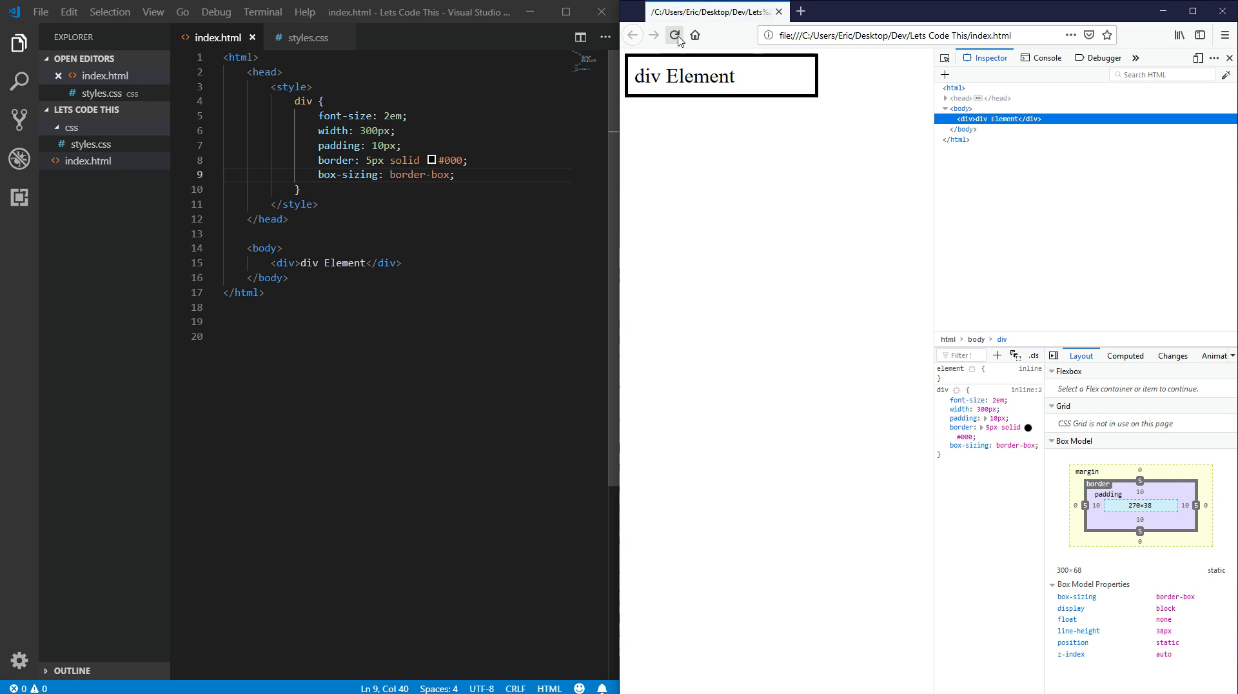
mouse_move(965, 123)
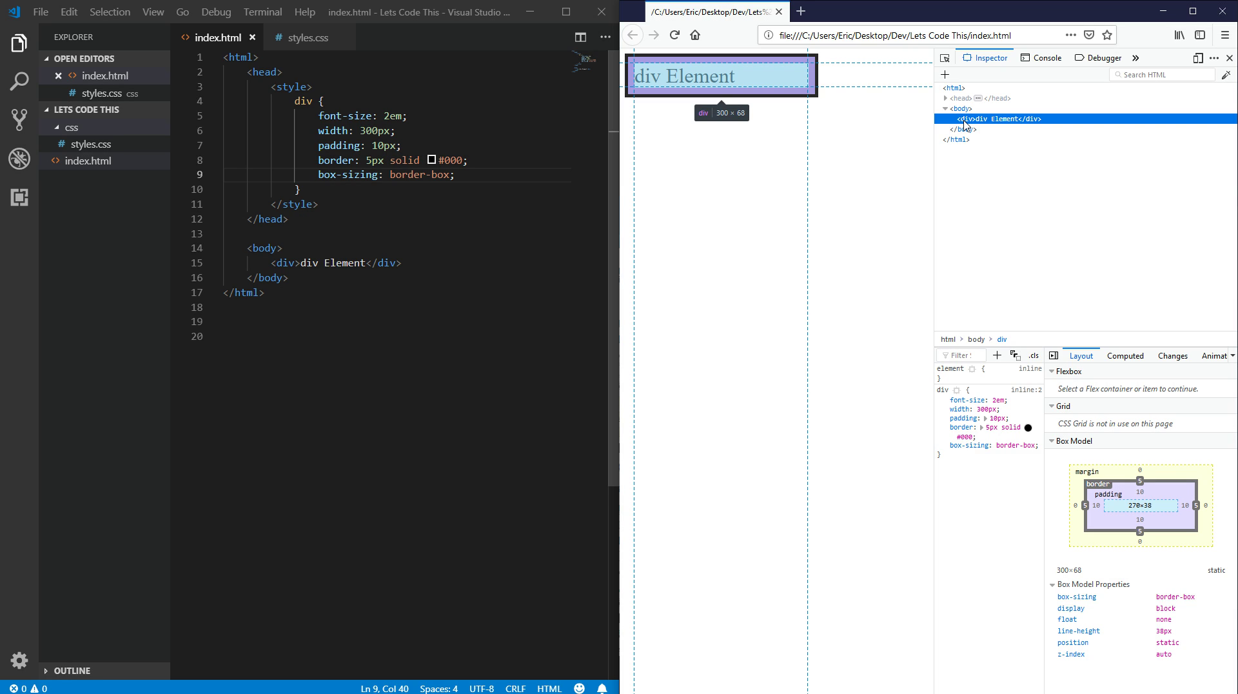
mouse_move(677, 236)
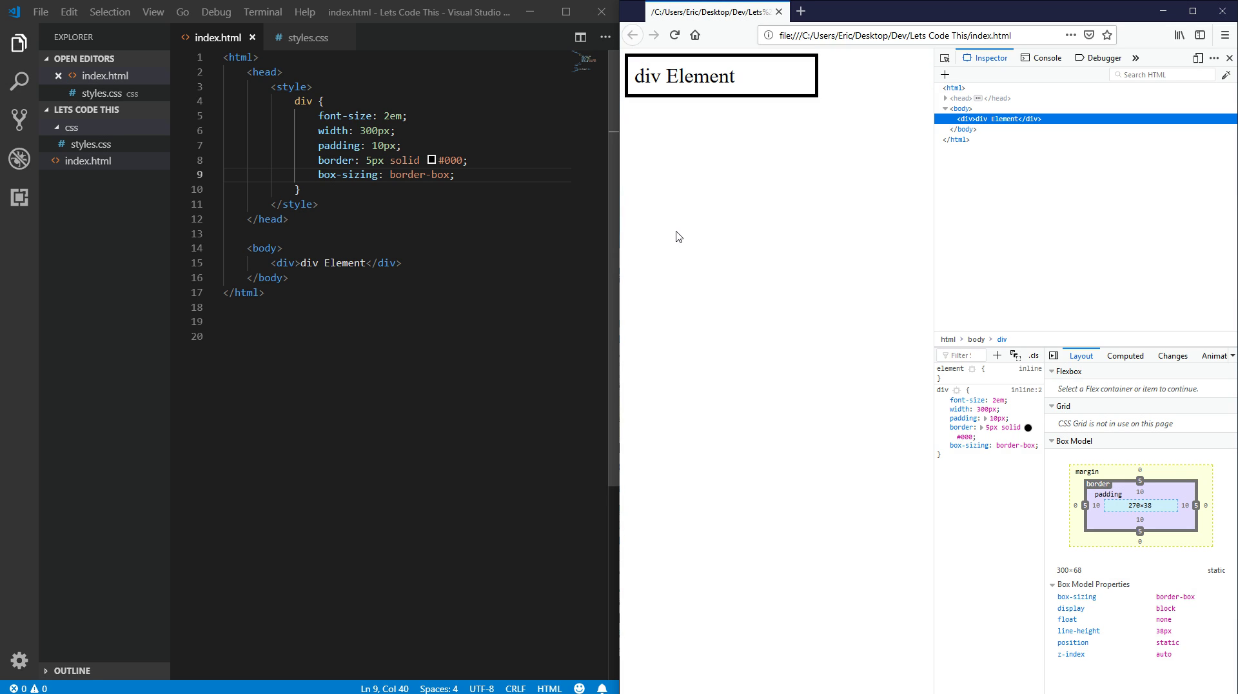